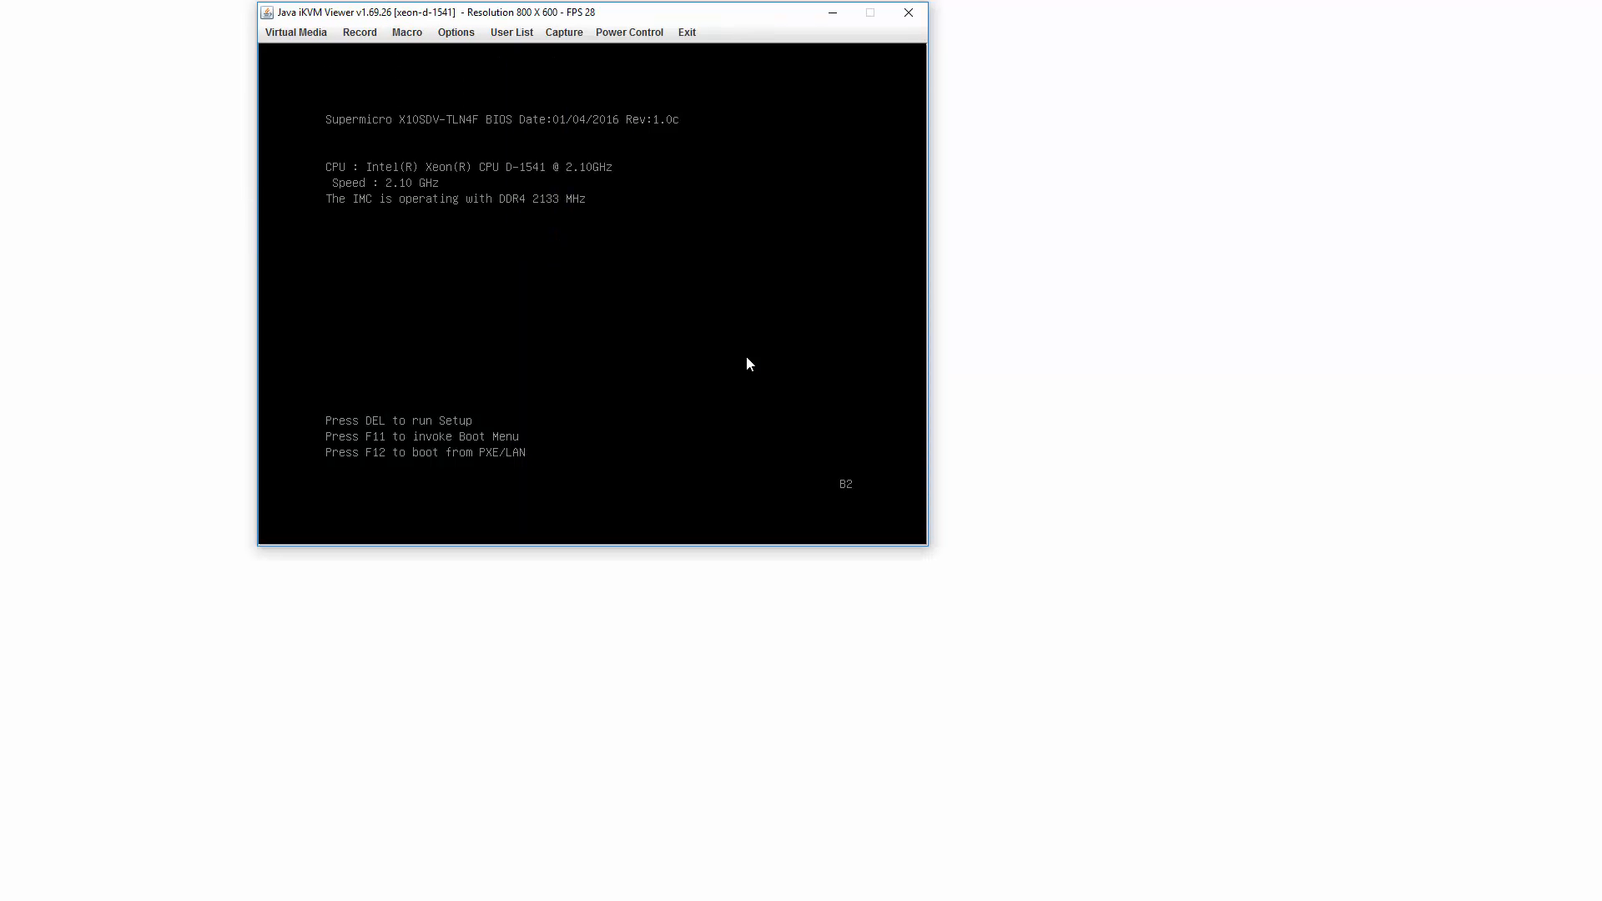
Step: Enter Aptio Setup during POST and bring up the Advanced Boot Feature settings
key(Delete)
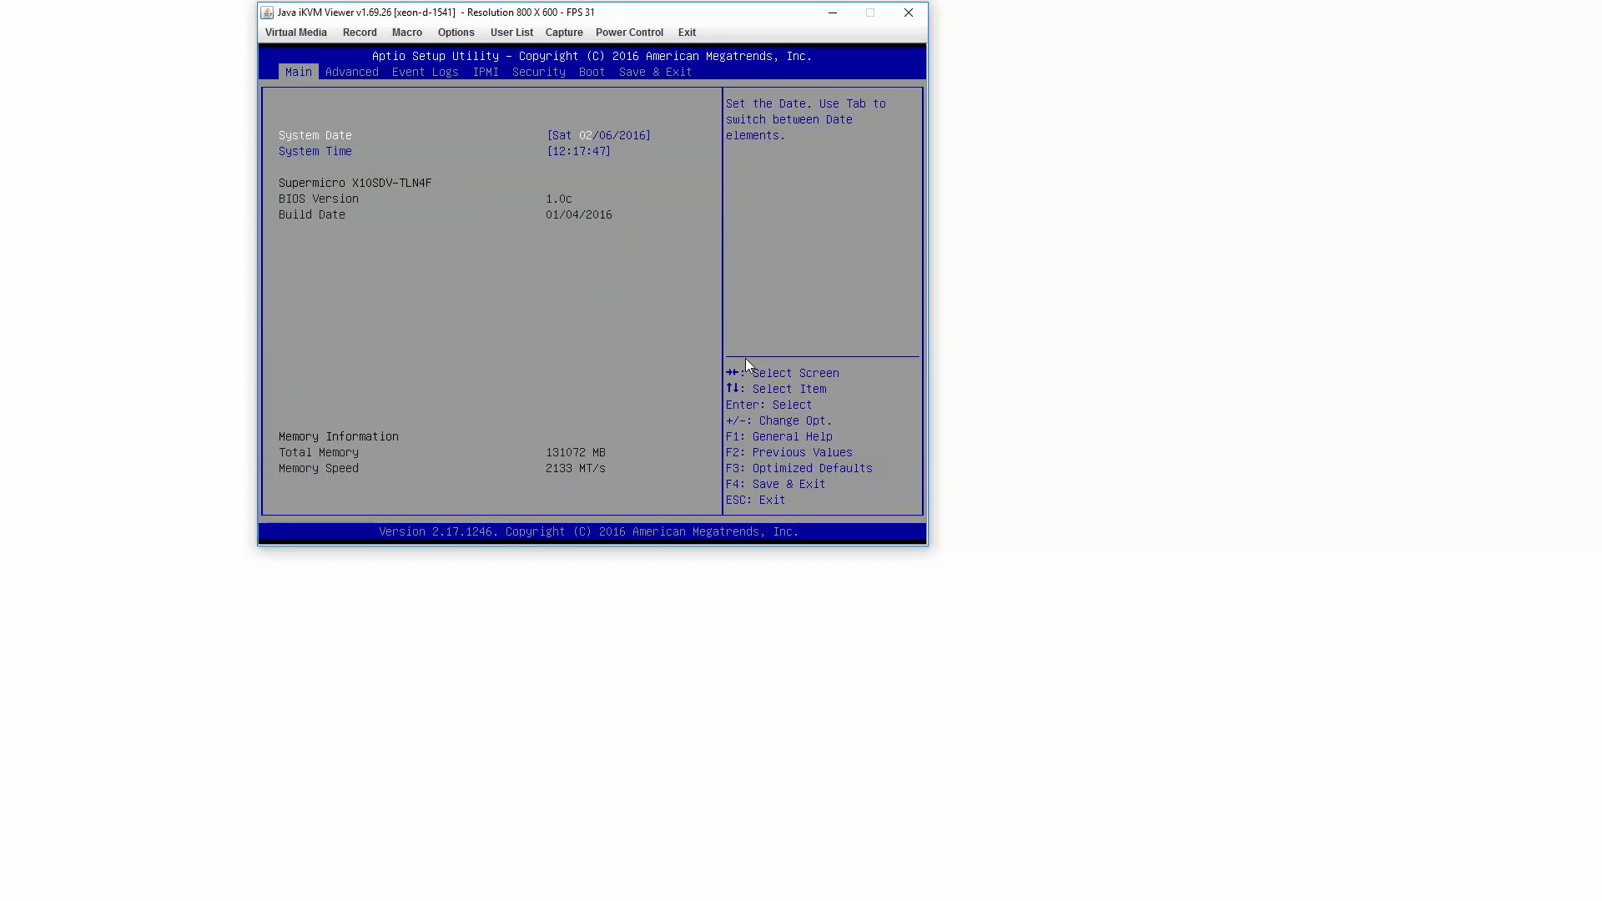
click(350, 72)
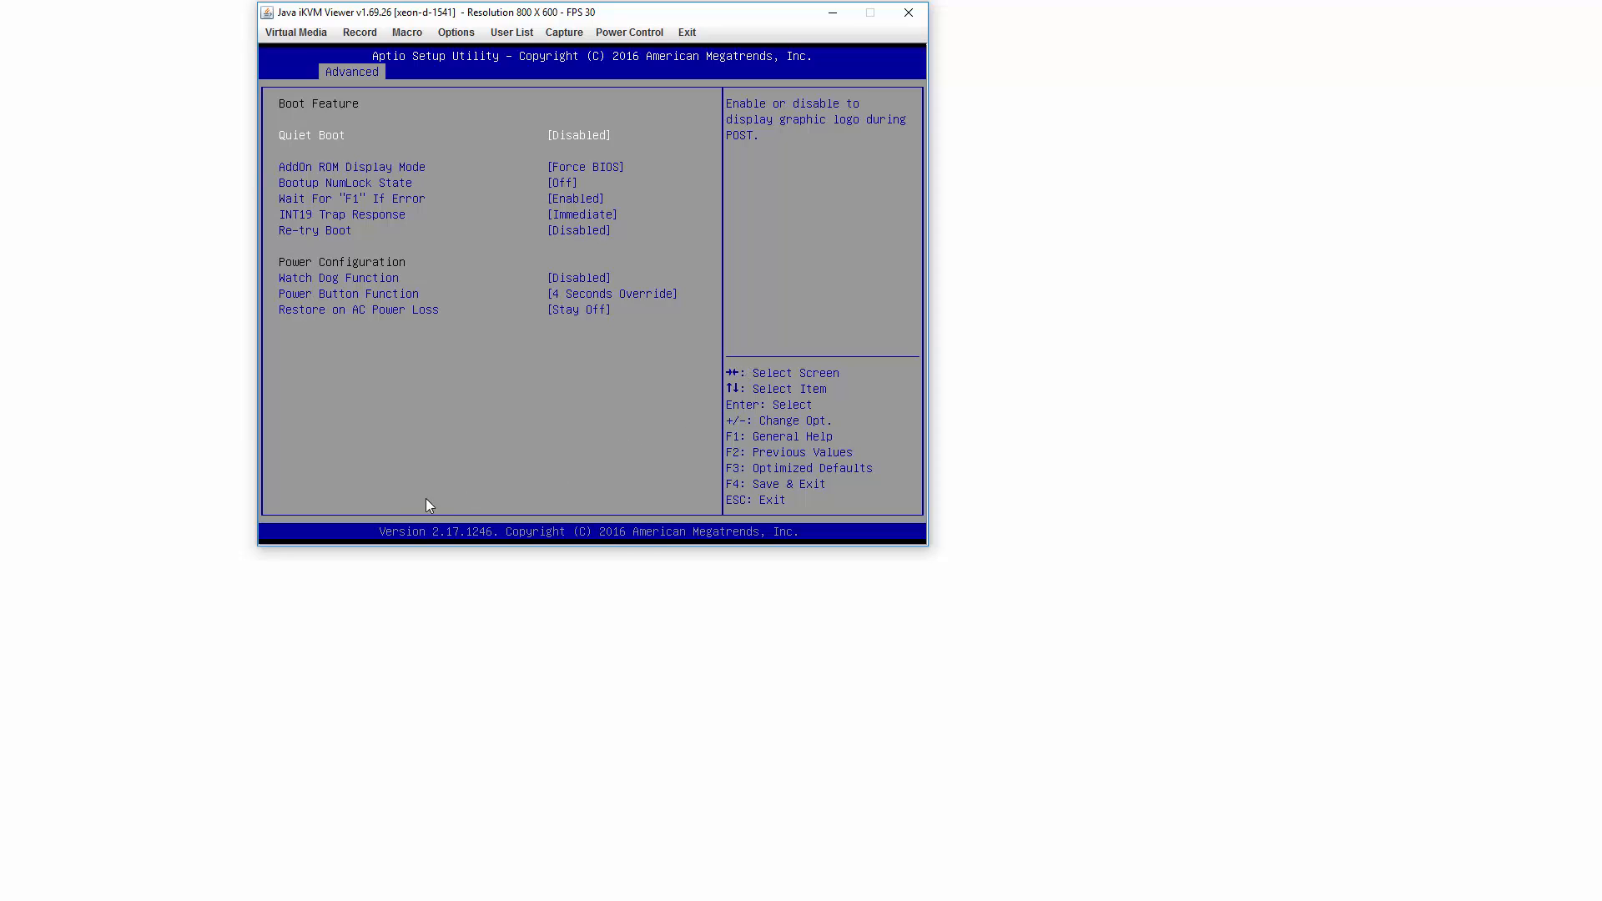
mouse_move(409, 509)
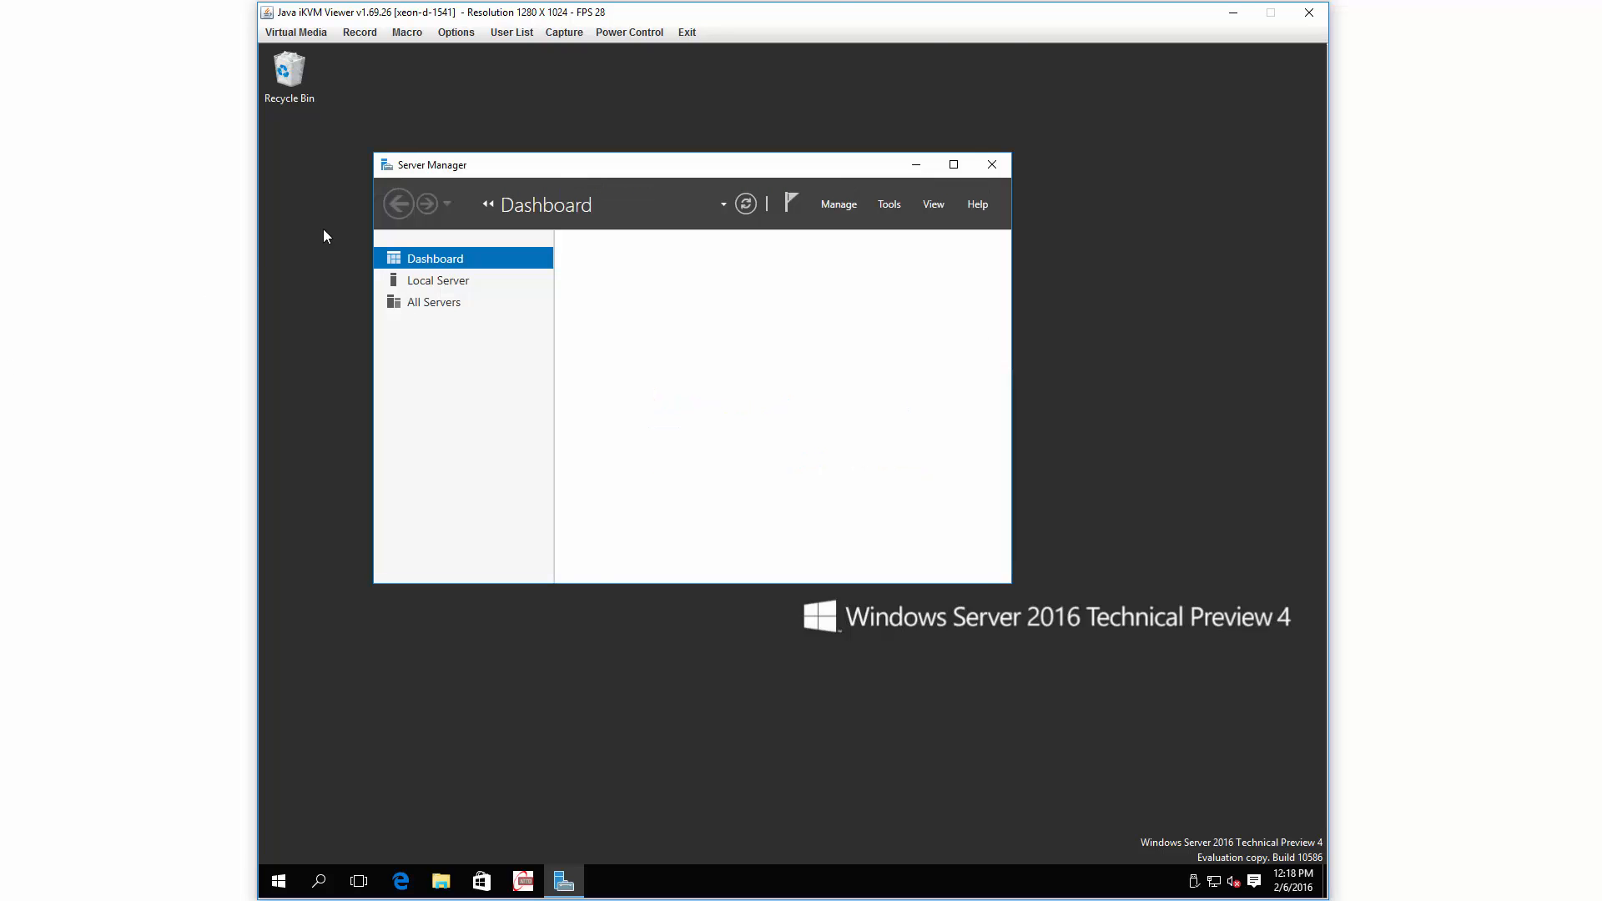
Step: Close Server Manager and show Task Manager's Performance view of 16 logical CPUs and 128 GB memory
click(987, 165)
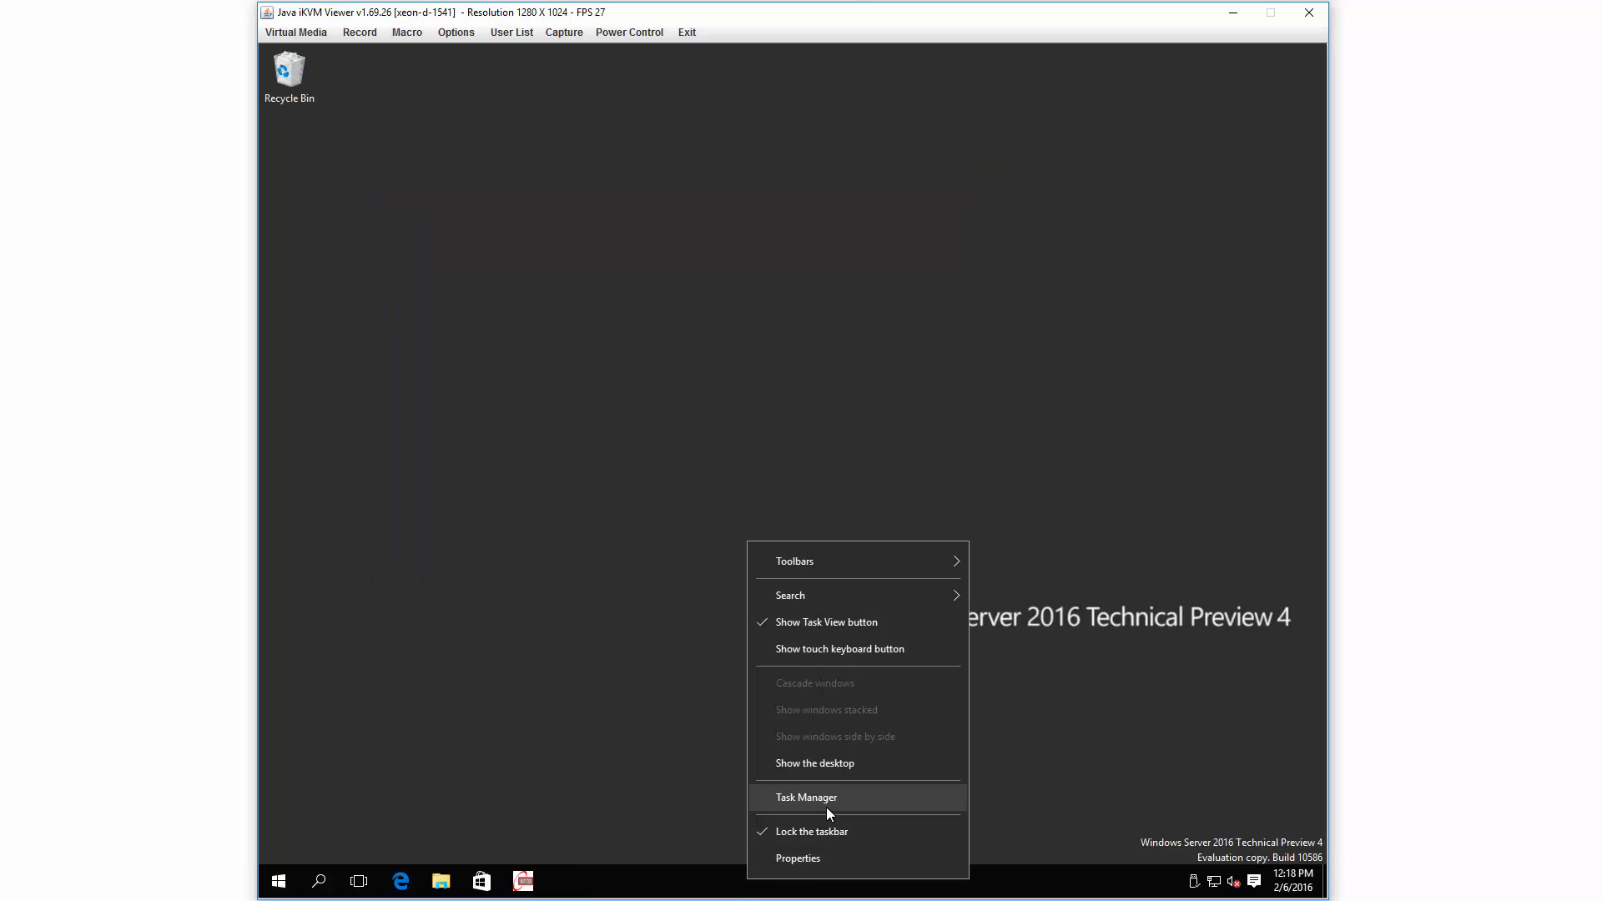
click(806, 798)
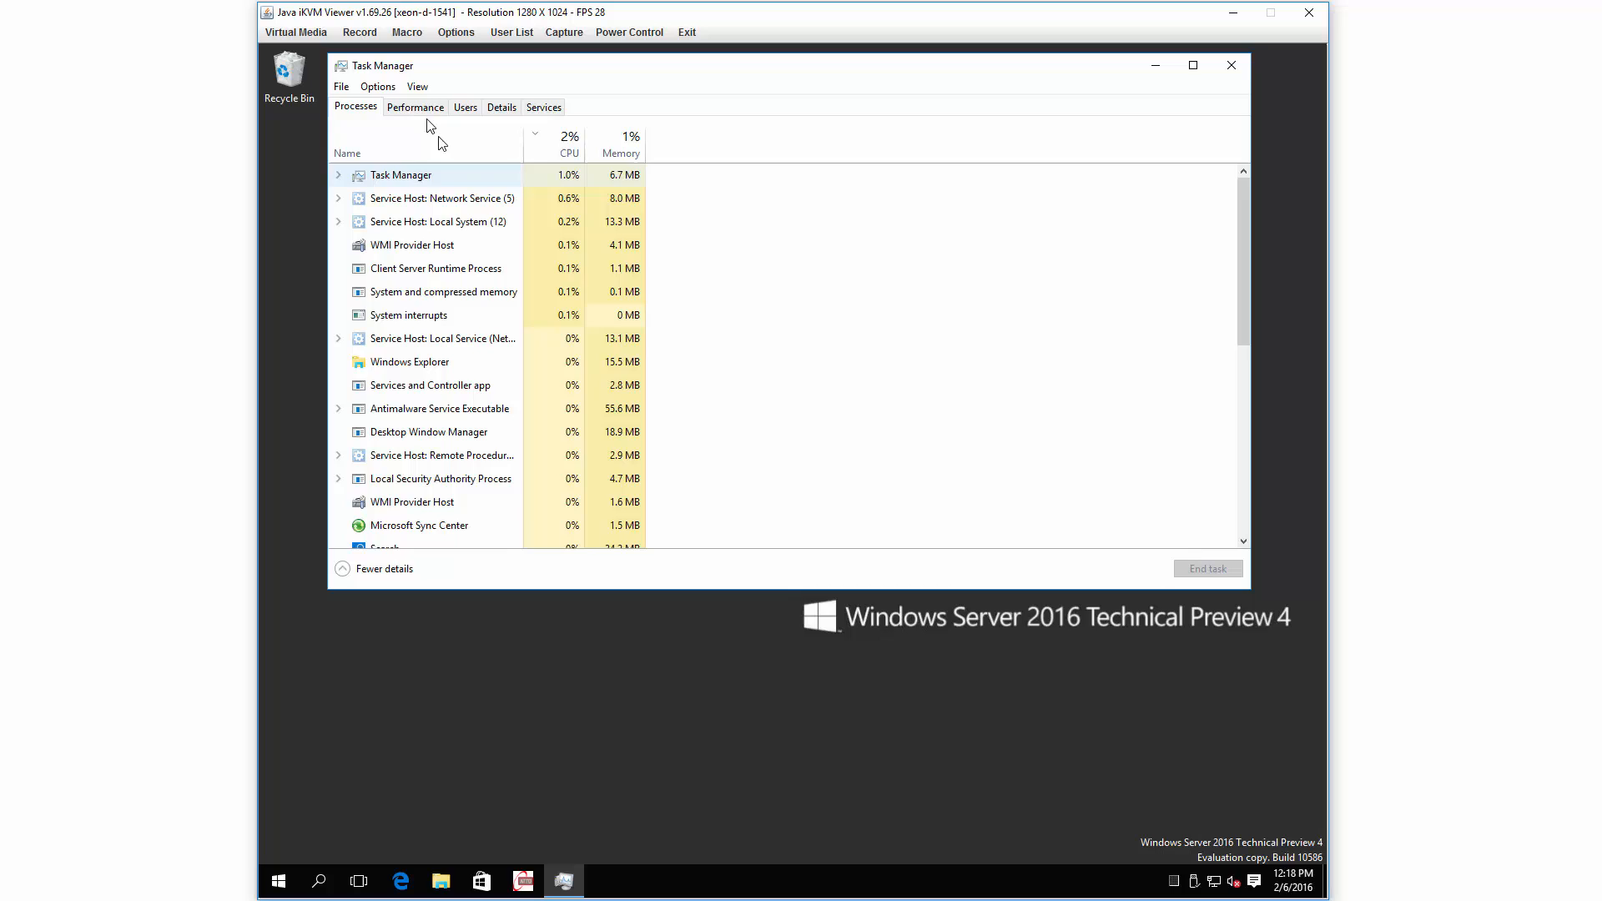
click(415, 107)
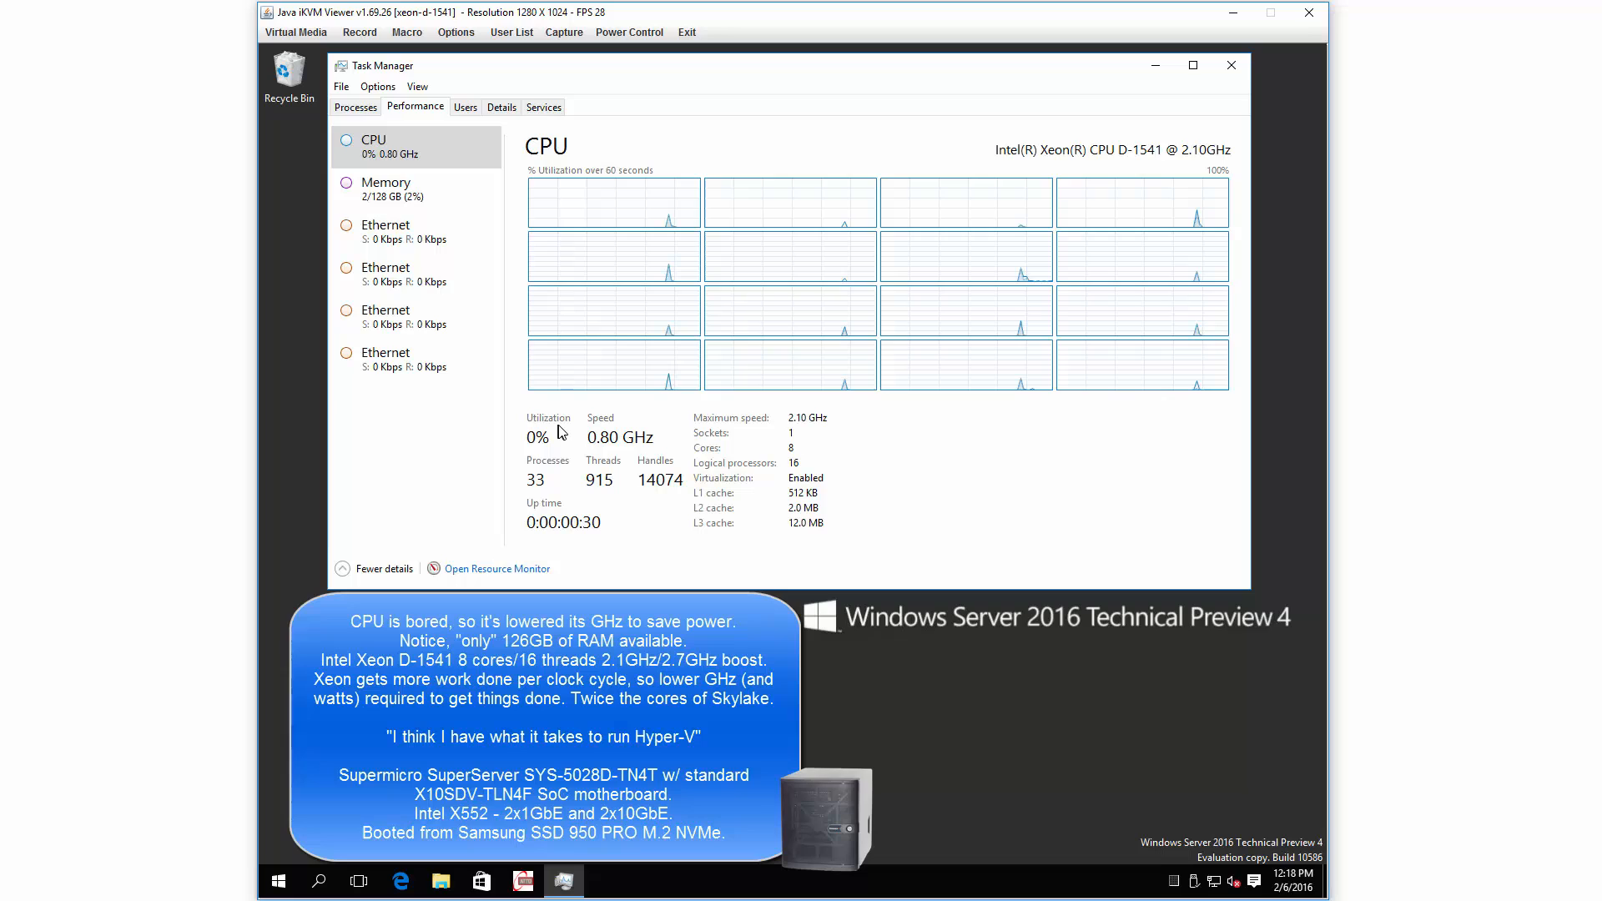
click(399, 188)
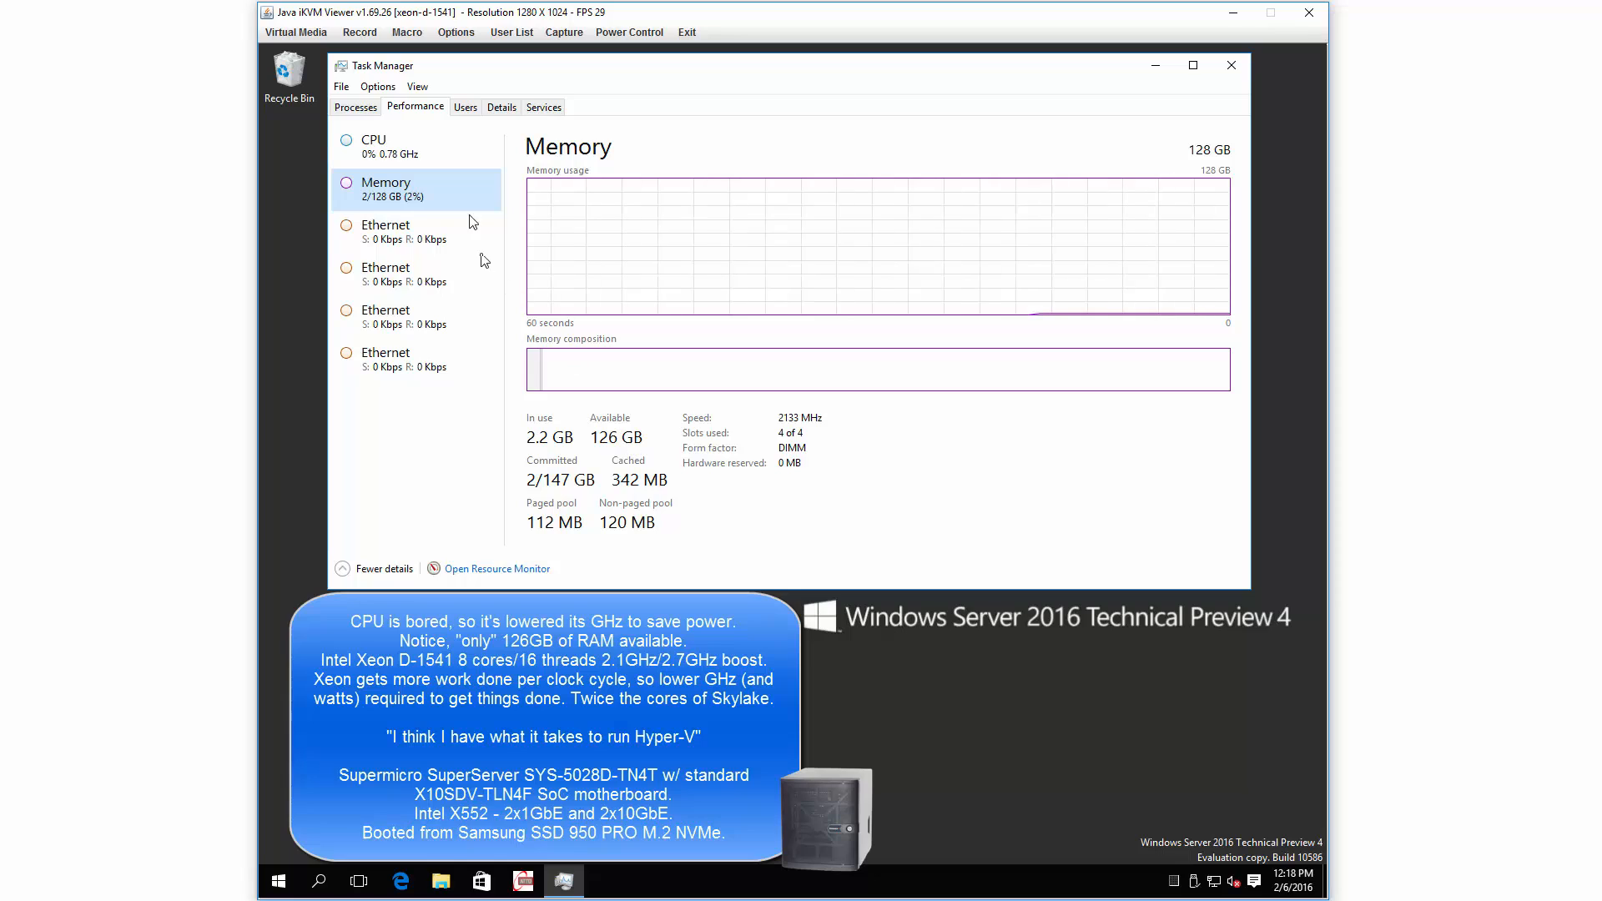
click(409, 147)
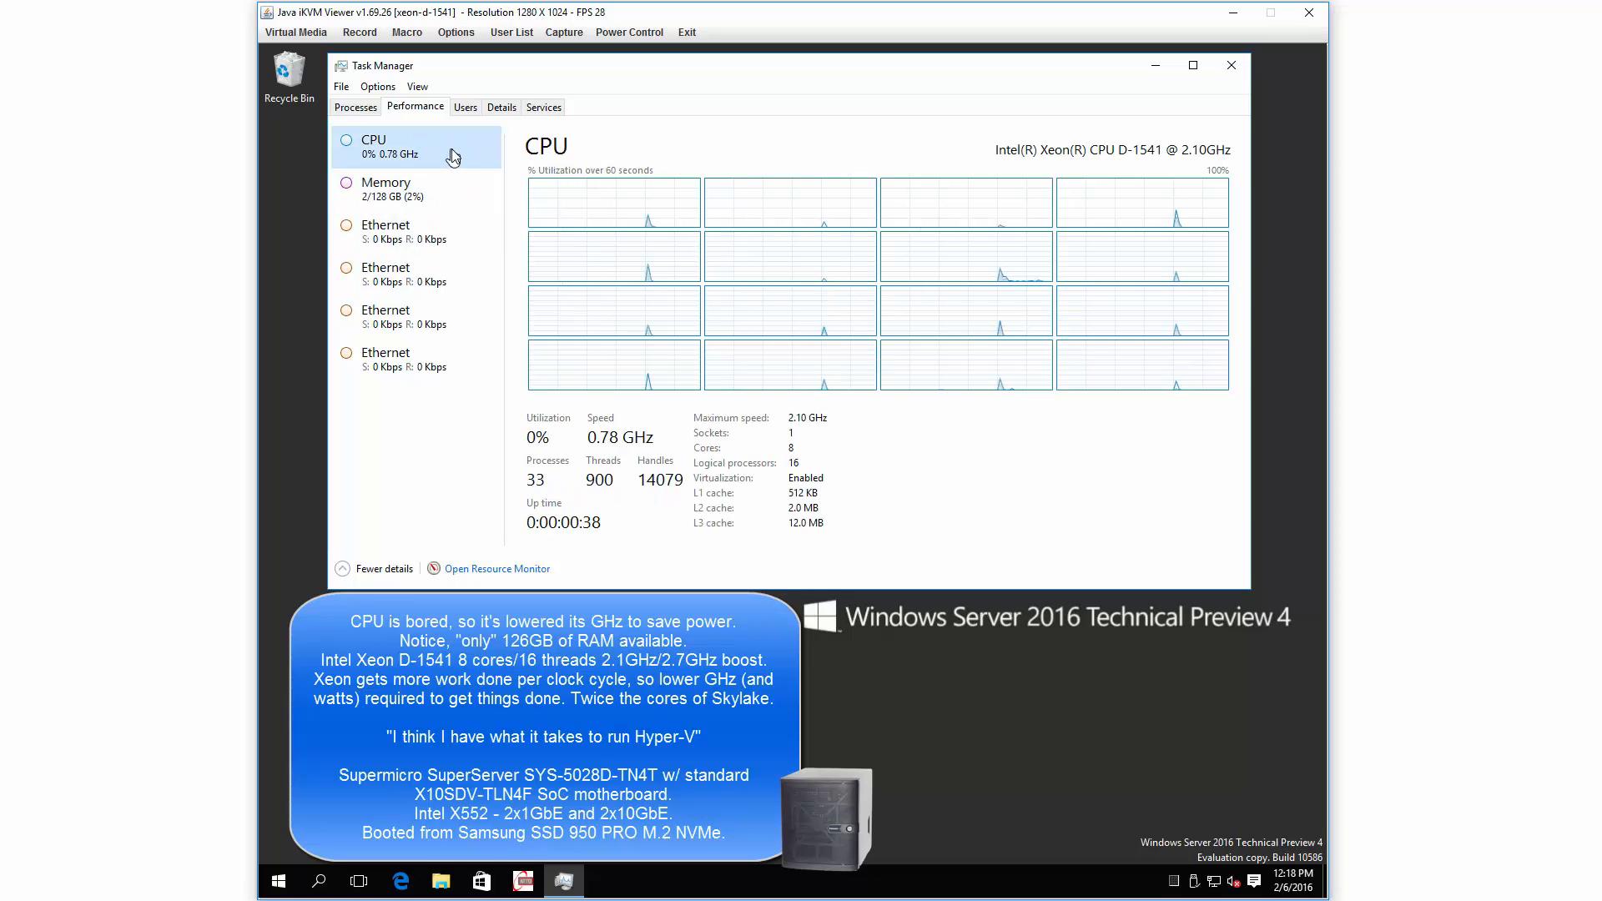